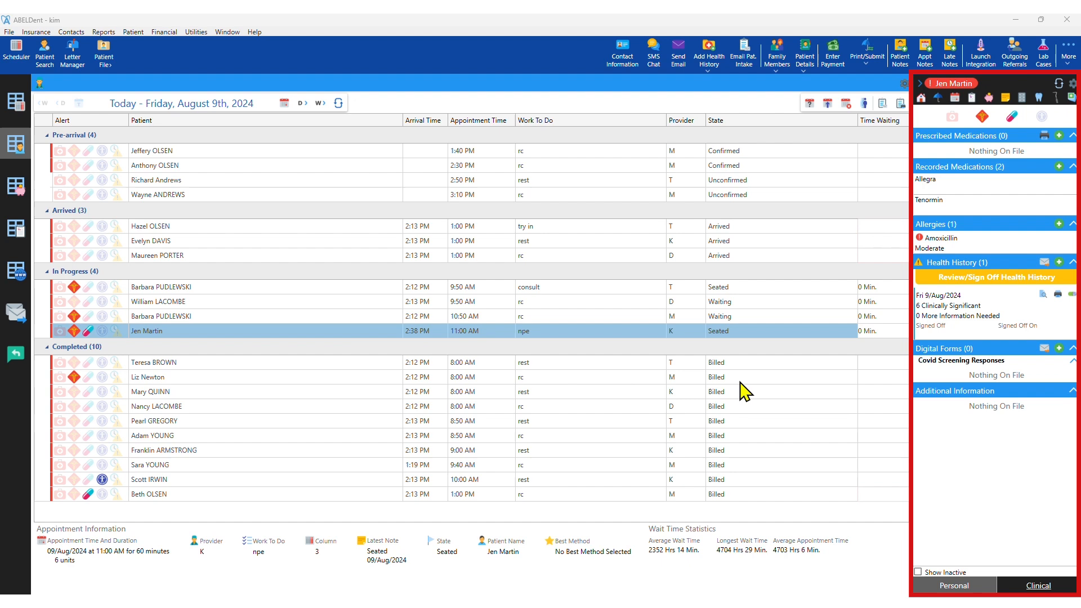
{"action": "mouse_move", "coordinate": [948, 273]}
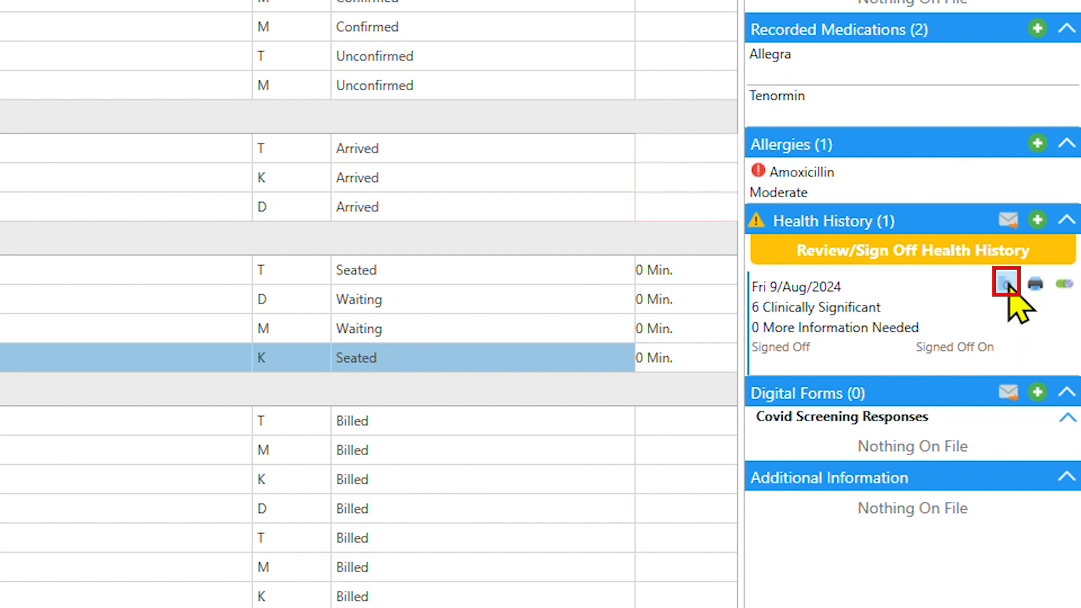
{"action": "left_click", "coordinate": [1005, 284]}
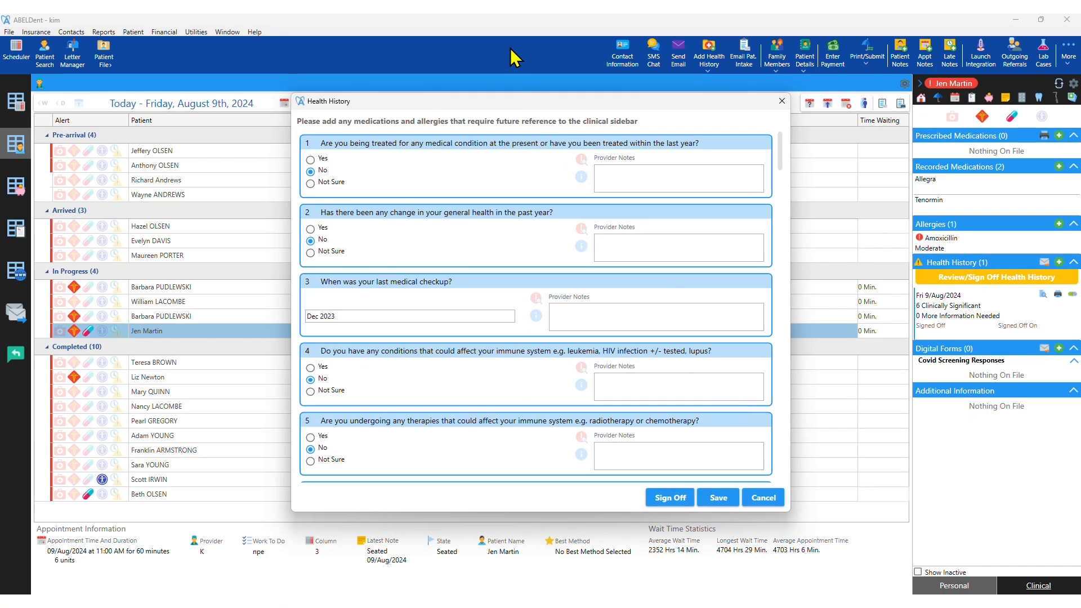
{"action": "left_click", "coordinate": [763, 498]}
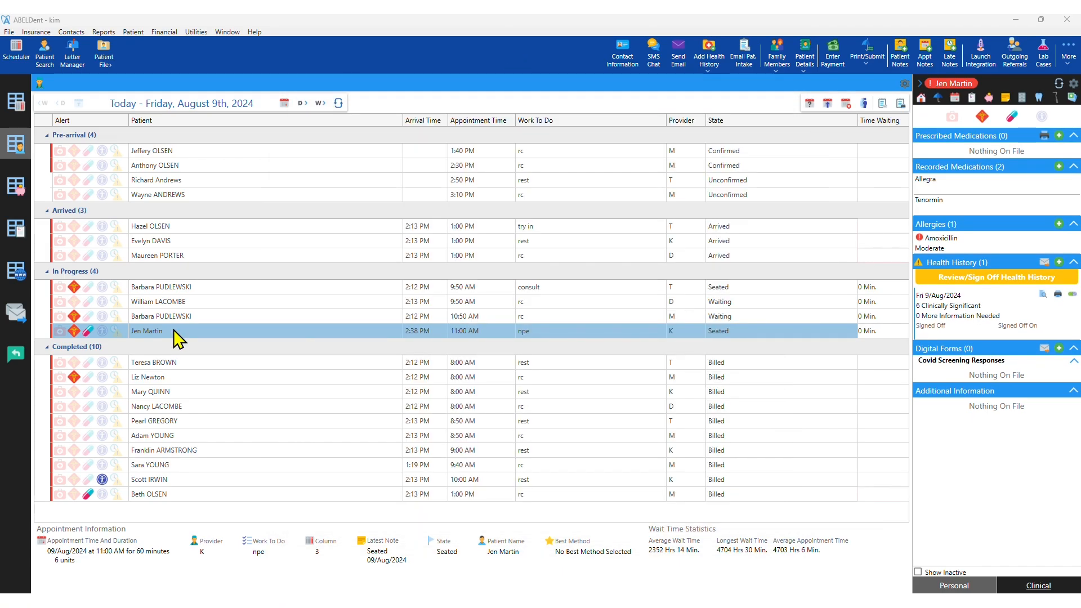
{"action": "left_click", "coordinate": [104, 49]}
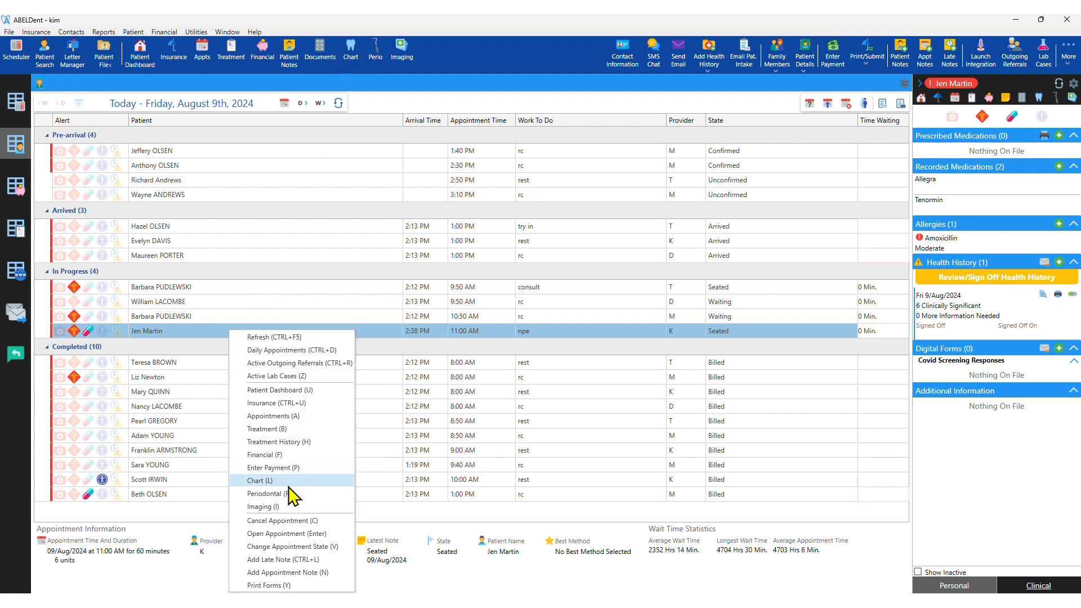
{"action": "left_click", "coordinate": [259, 480]}
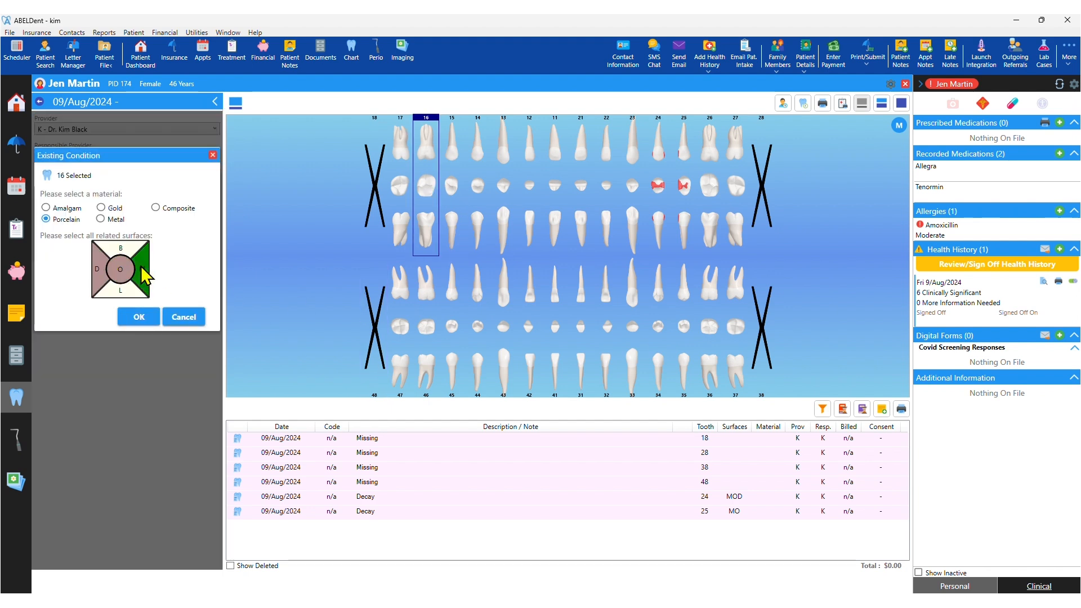
Record an existing porcelain DOM restoration on tooth 16 and begin another for tooth 45.
{"action": "left_click", "coordinate": [155, 207]}
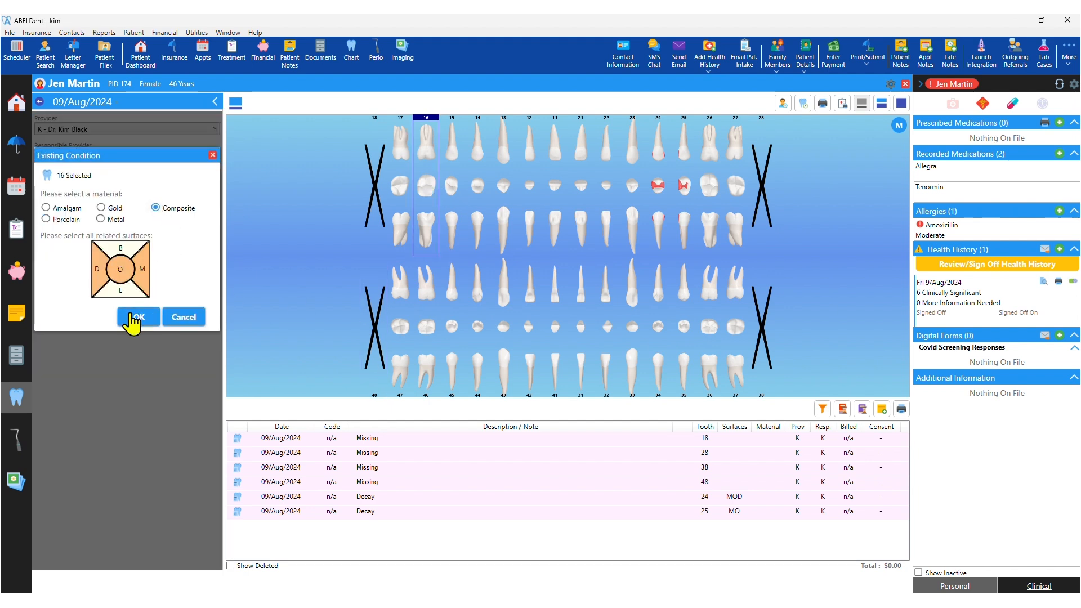
{"action": "left_click", "coordinate": [138, 316]}
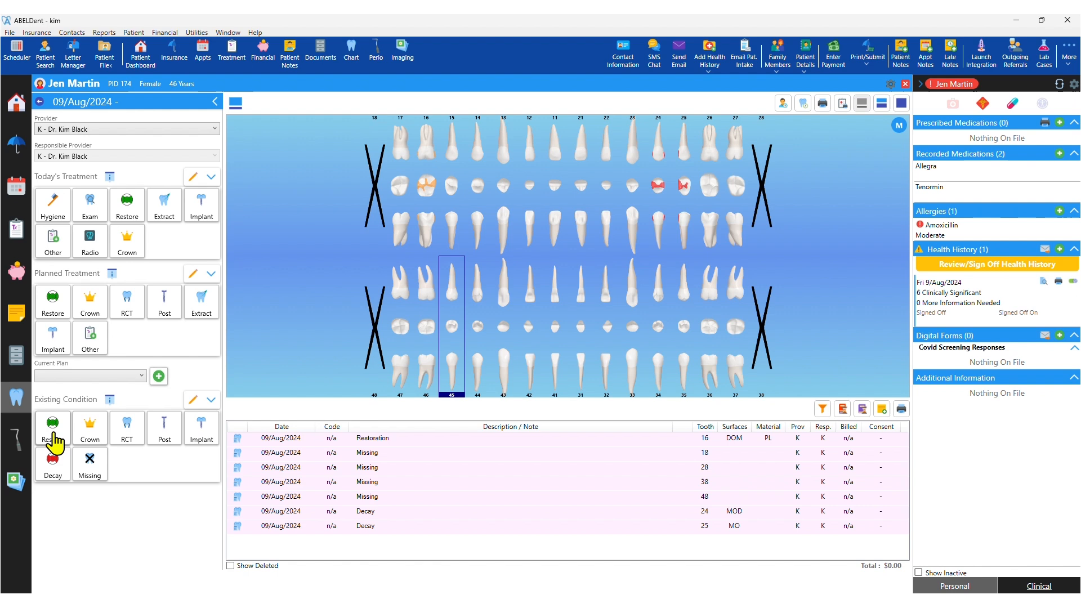
{"action": "left_click", "coordinate": [51, 425]}
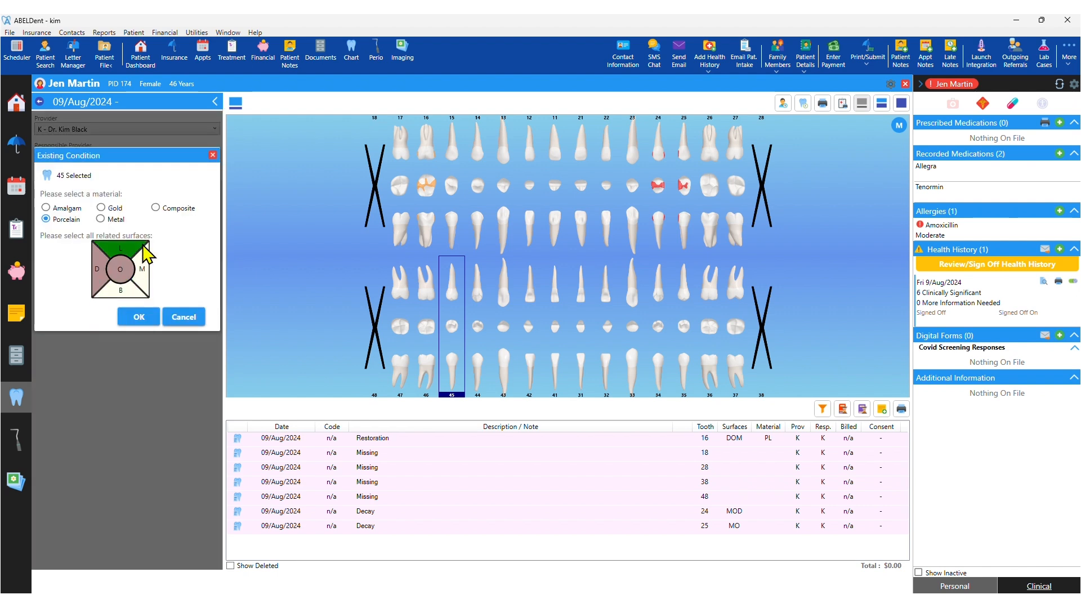
Plan bonded tooth-coloured restorations on tooth 24 (MOD, 3-surface) and tooth 25 (MO, 2-surface), then show clinical interactions.
{"action": "left_click", "coordinate": [139, 318]}
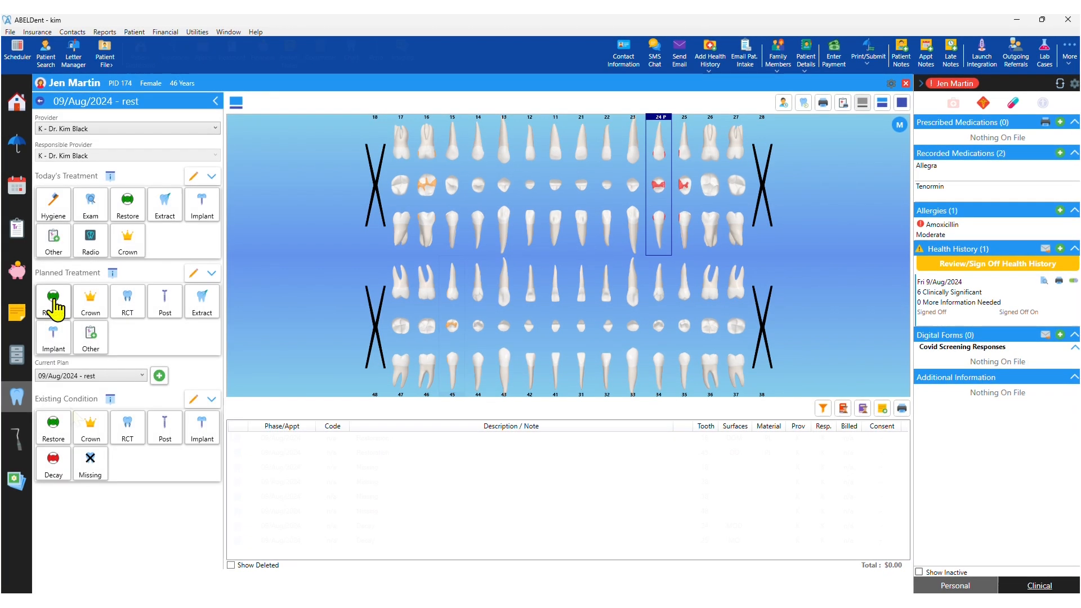
{"action": "left_click", "coordinate": [53, 300]}
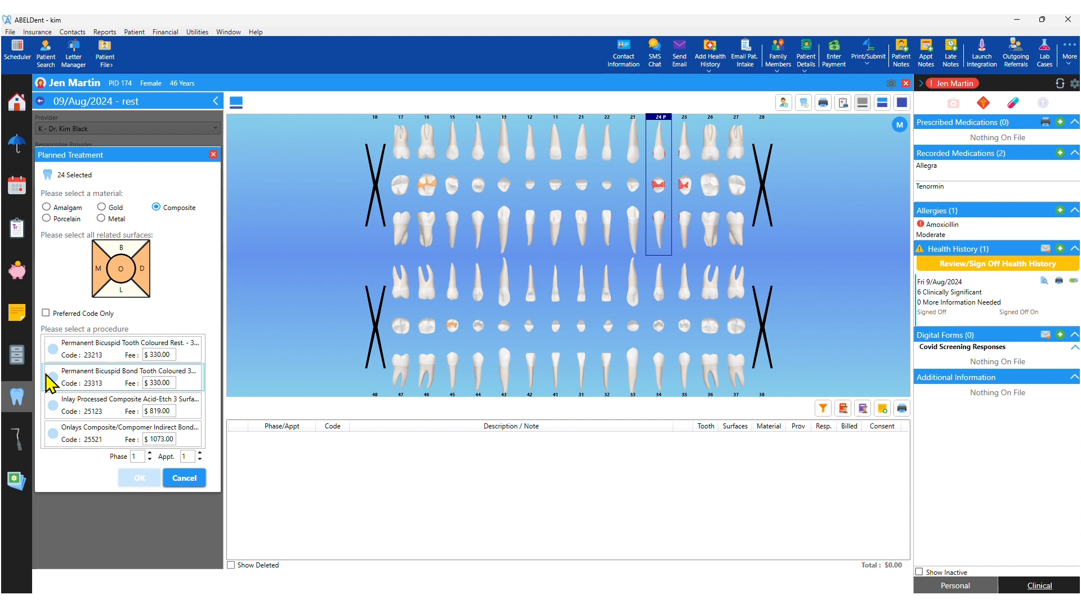
{"action": "left_click", "coordinate": [139, 477]}
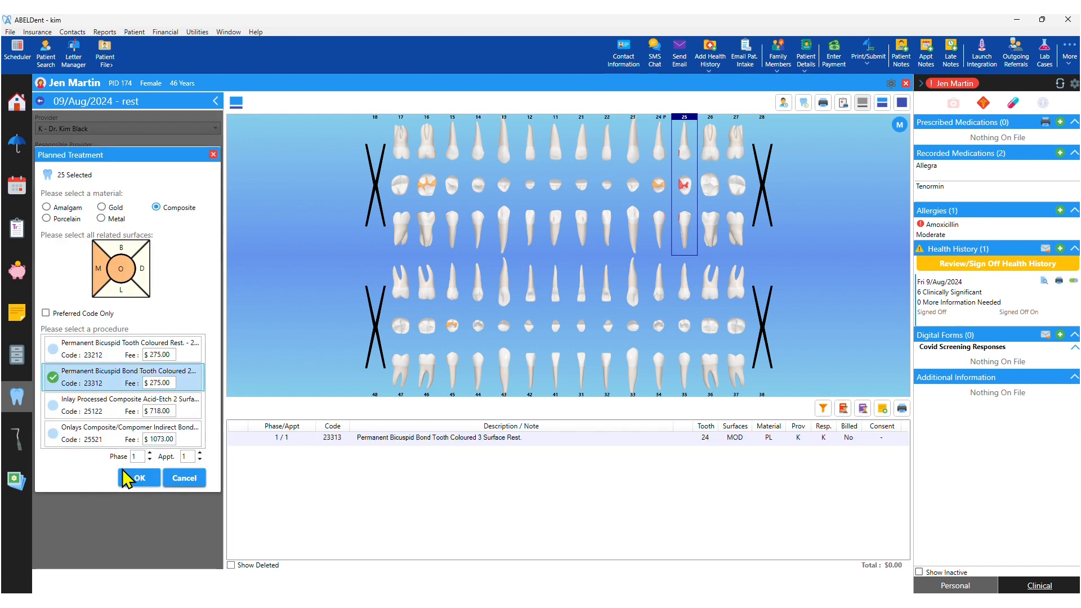
{"action": "left_click", "coordinate": [144, 478]}
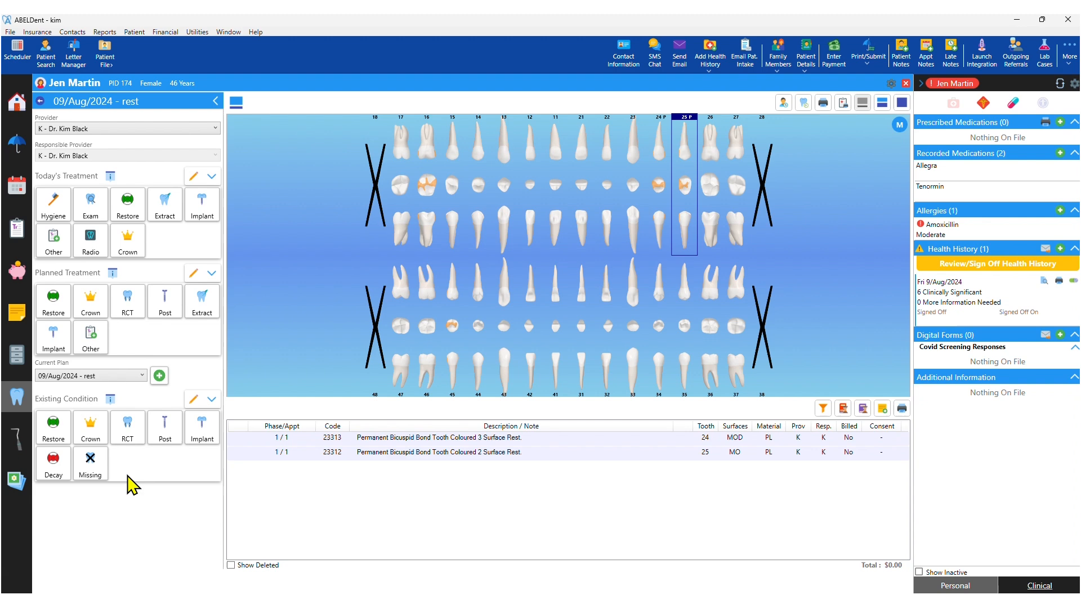
{"action": "left_click", "coordinate": [16, 102]}
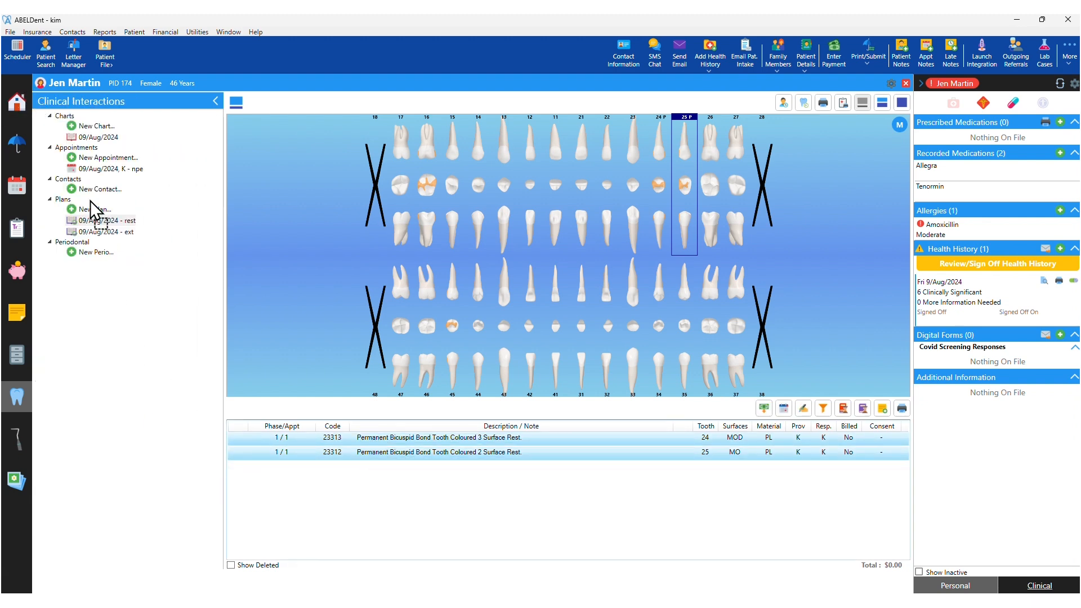
Add the limited recall exam (code 01202) to today's treatment.
{"action": "left_click", "coordinate": [99, 189]}
{"action": "type", "text": "01202"}
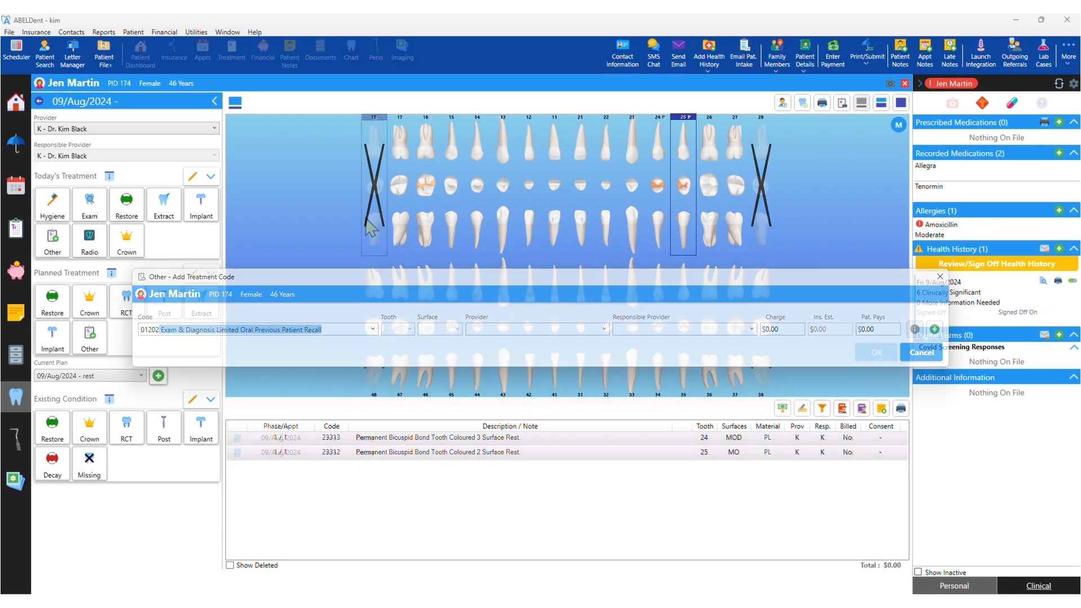
{"action": "left_click", "coordinate": [921, 352]}
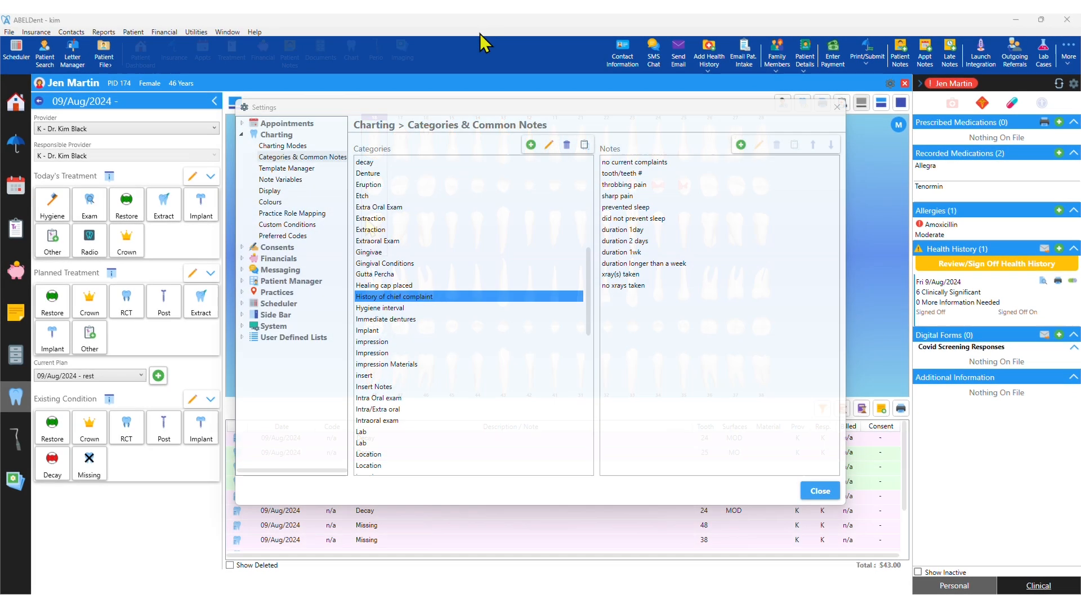
Review the 'duration longer than a week' common note without changes and close the charting settings.
{"action": "left_click", "coordinate": [644, 263]}
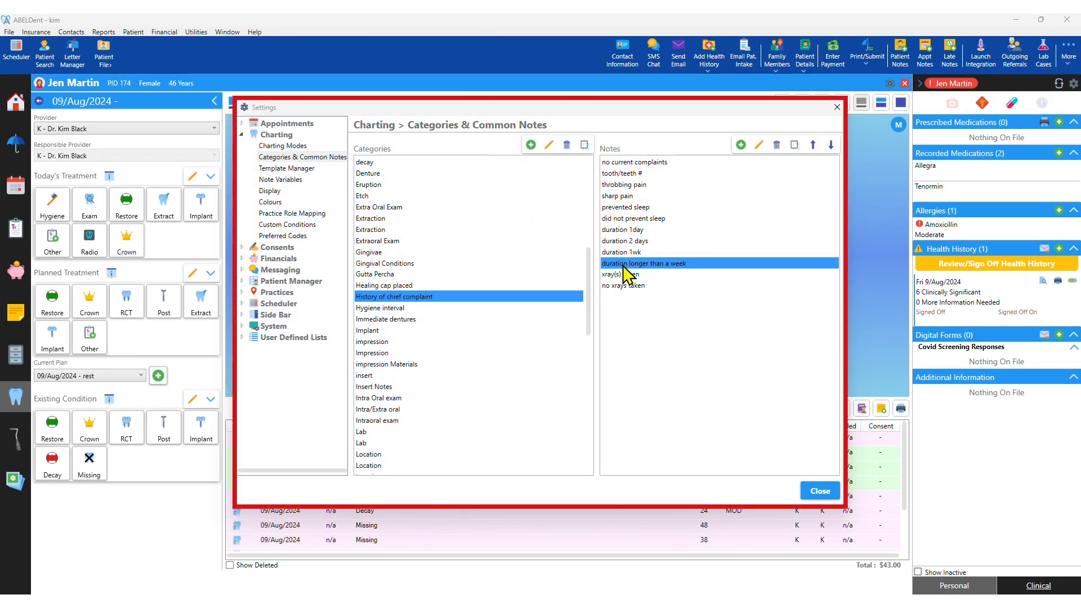
{"action": "left_click", "coordinate": [758, 145]}
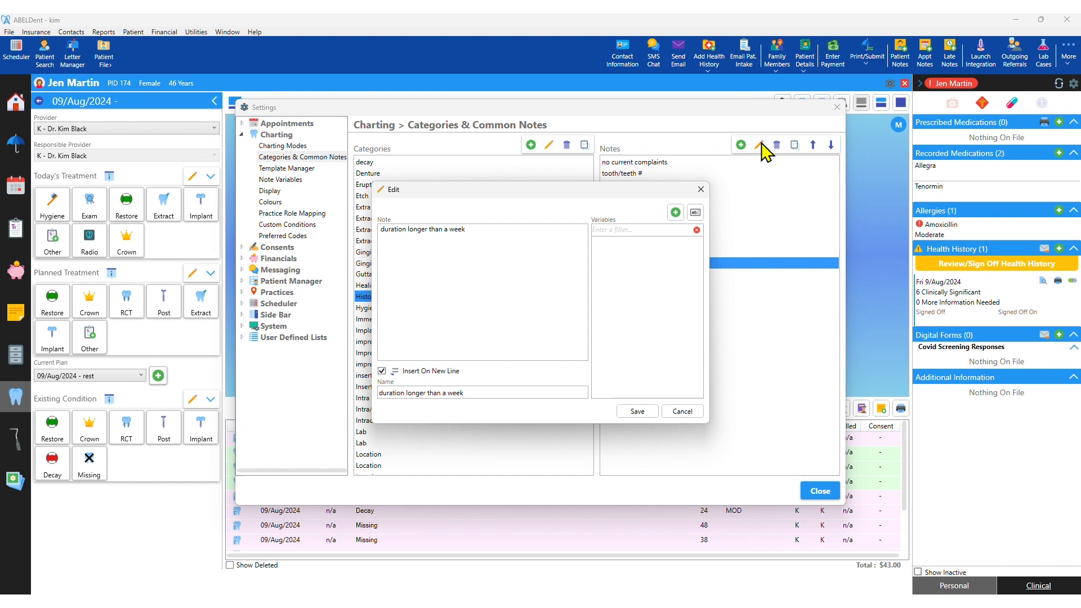
{"action": "mouse_move", "coordinate": [757, 157]}
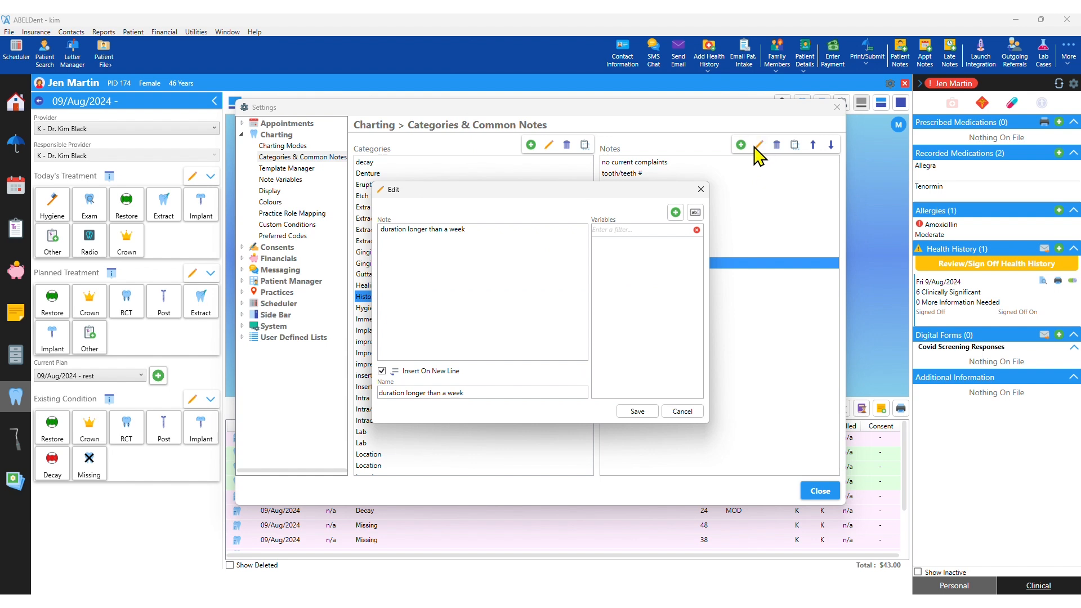
{"action": "left_click", "coordinate": [636, 411]}
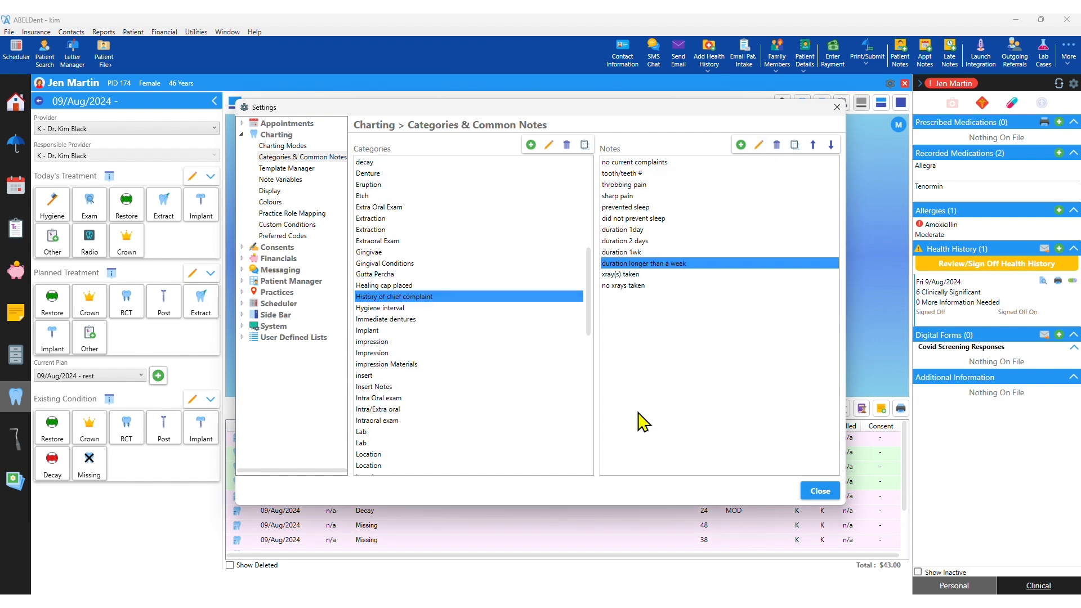
{"action": "mouse_move", "coordinate": [521, 86]}
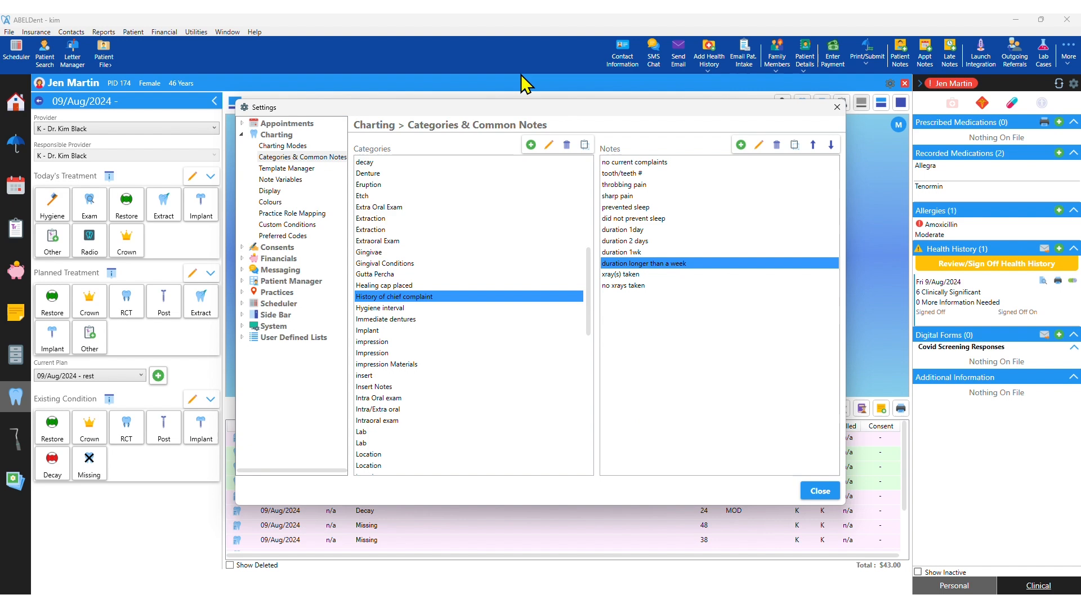
{"action": "left_click", "coordinate": [820, 491]}
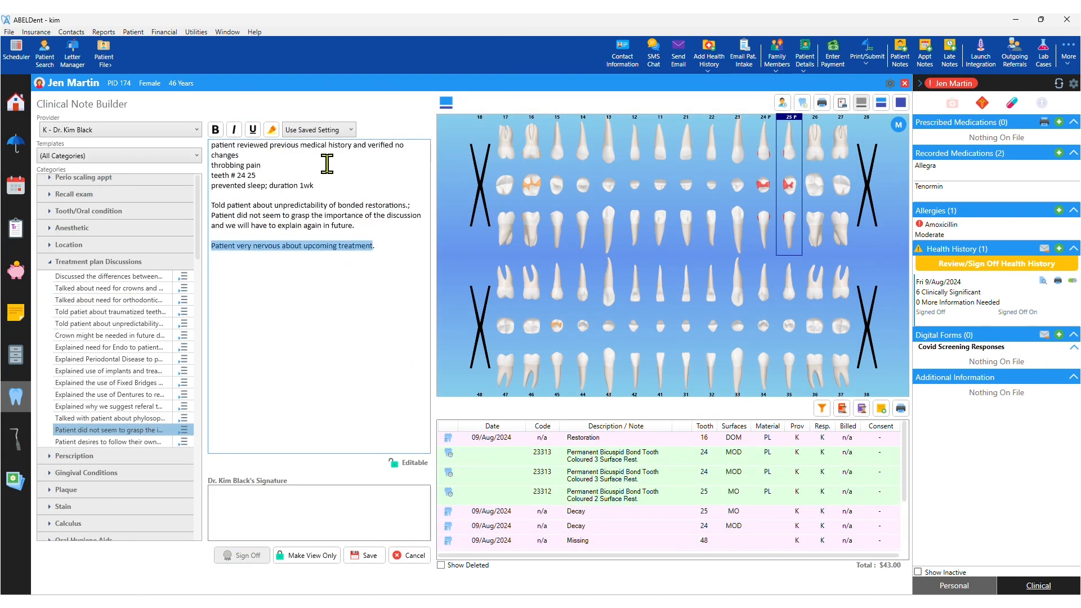
{"action": "left_click", "coordinate": [270, 130]}
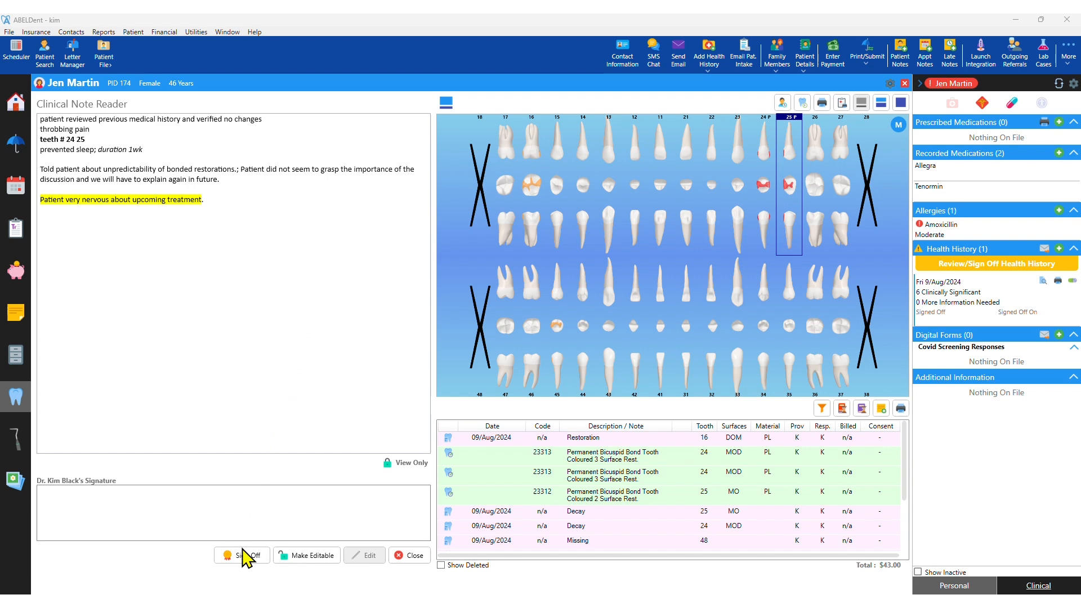
{"action": "left_click", "coordinate": [241, 555]}
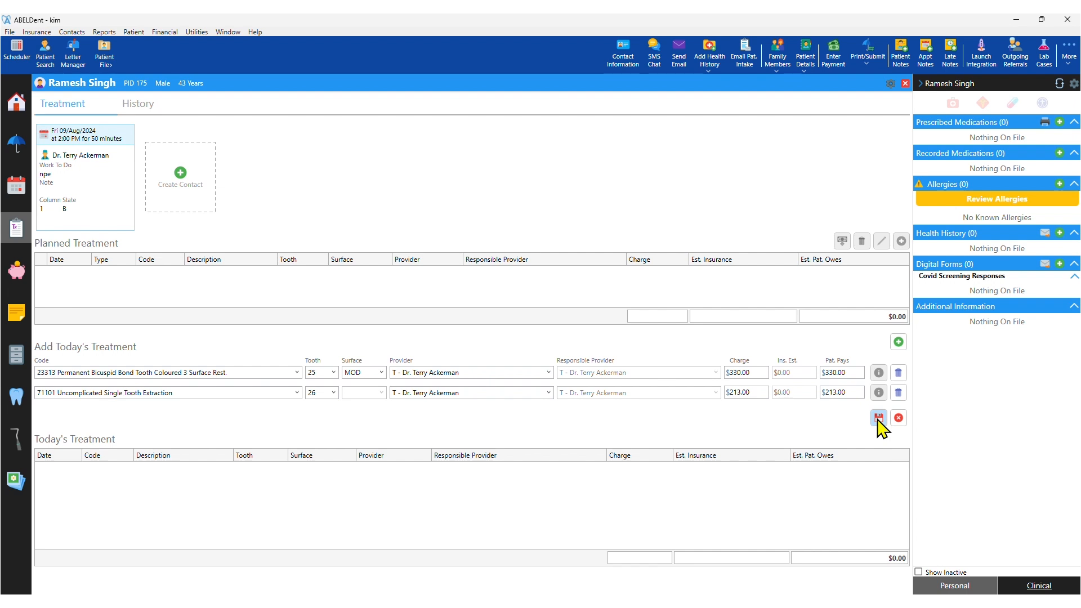
{"action": "left_click", "coordinate": [878, 418]}
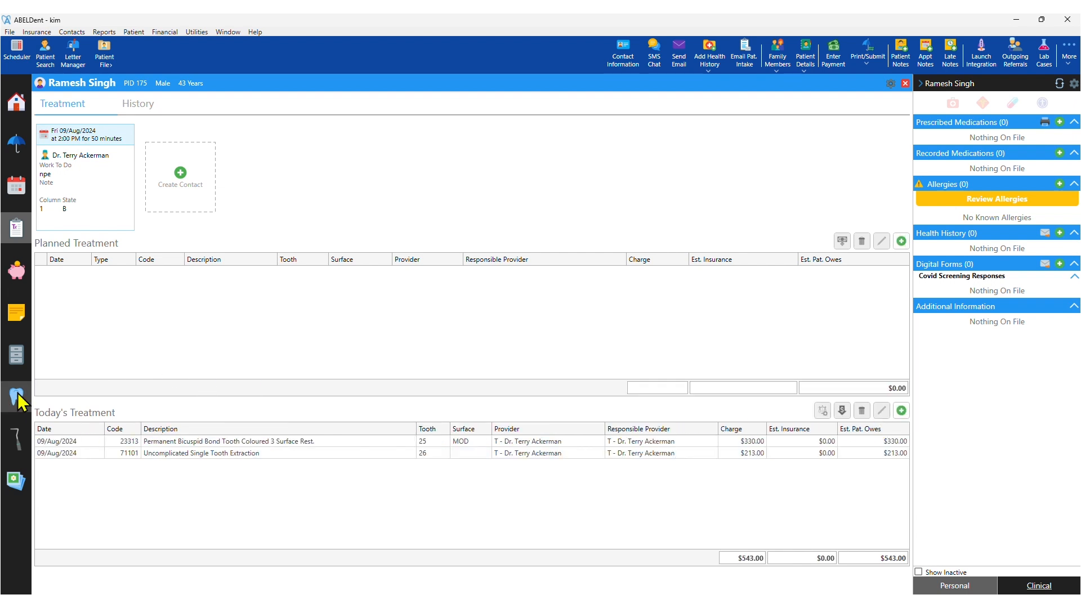
{"action": "left_click", "coordinate": [16, 397]}
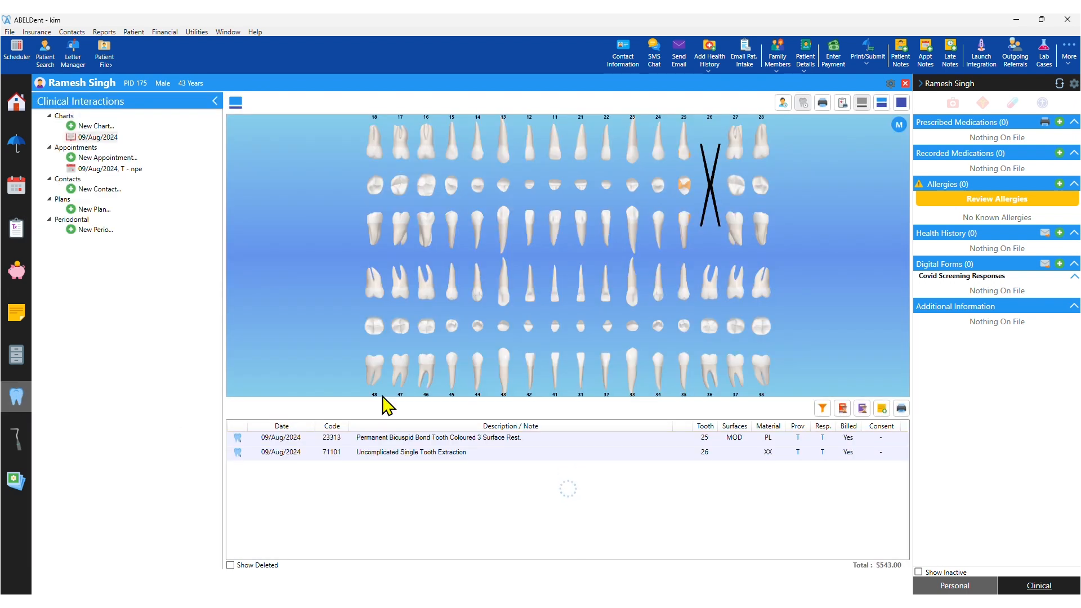